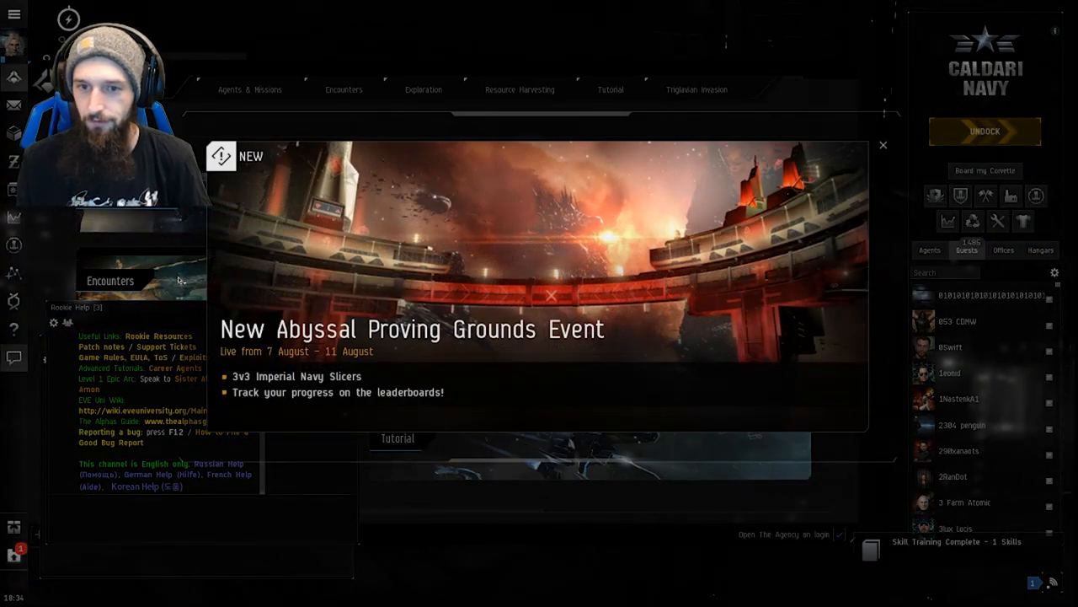
# Step: Dismiss the Abyssal Proving Grounds event announcement popup
pyautogui.click(883, 145)
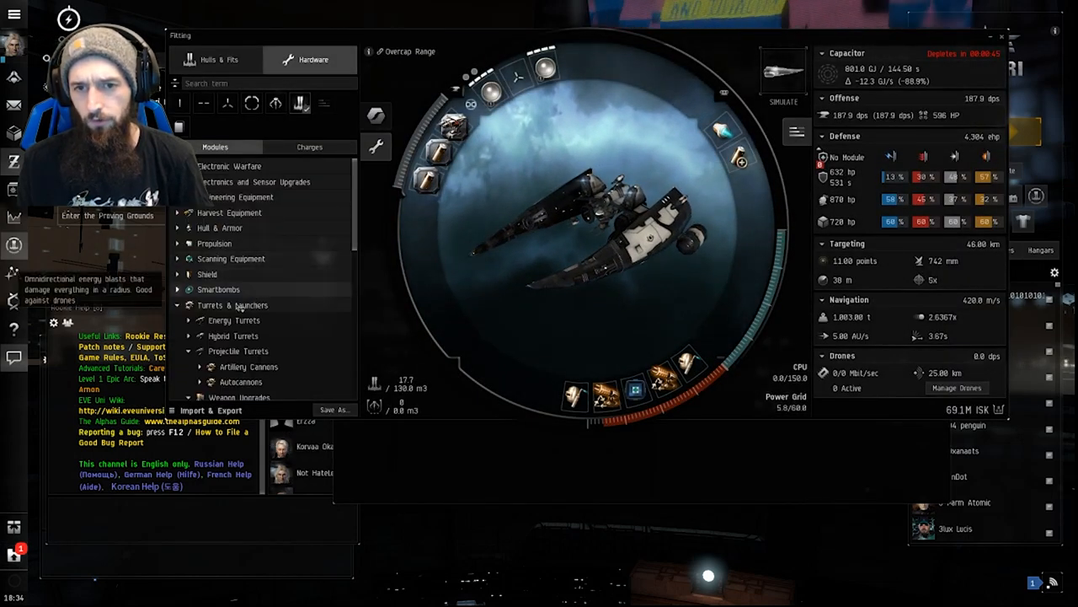
pyautogui.click(217, 59)
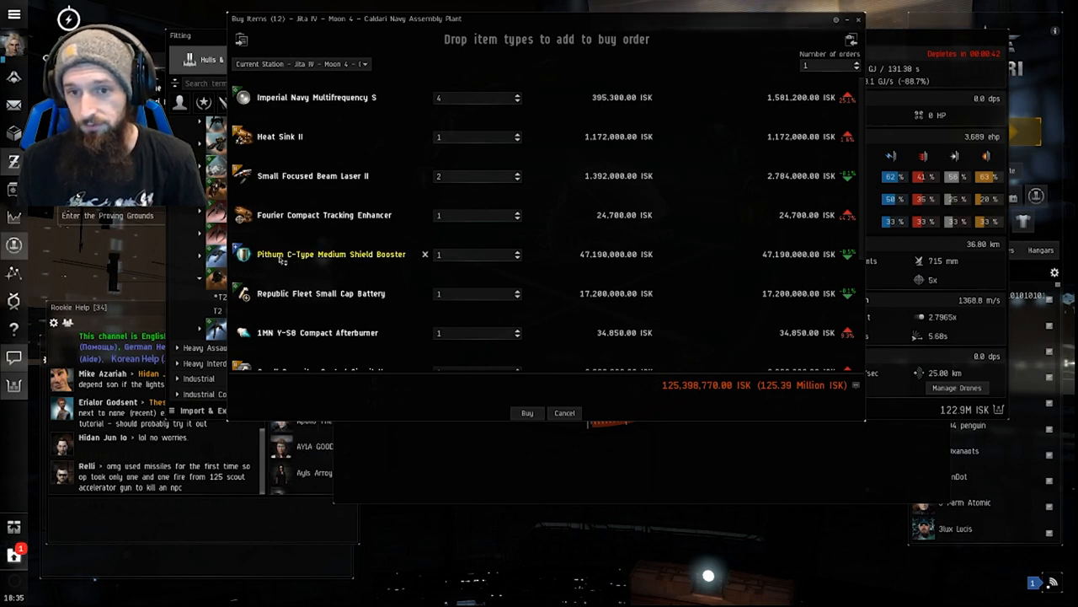
pyautogui.moveTo(331, 253)
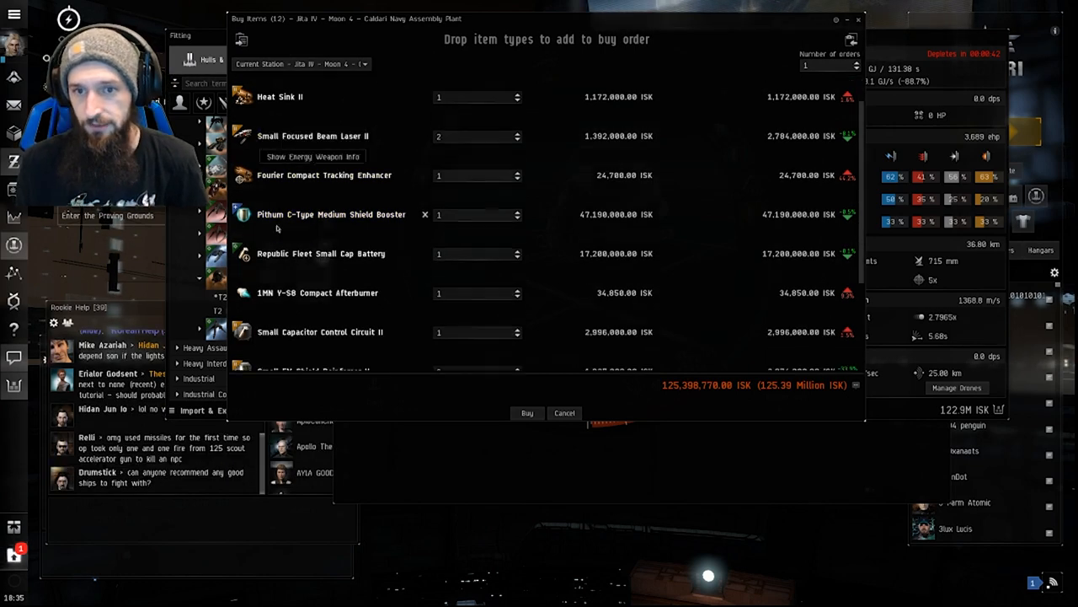
# Step: Review the Buy Items list of fitting modules down to the shield booster
pyautogui.scroll(-3)
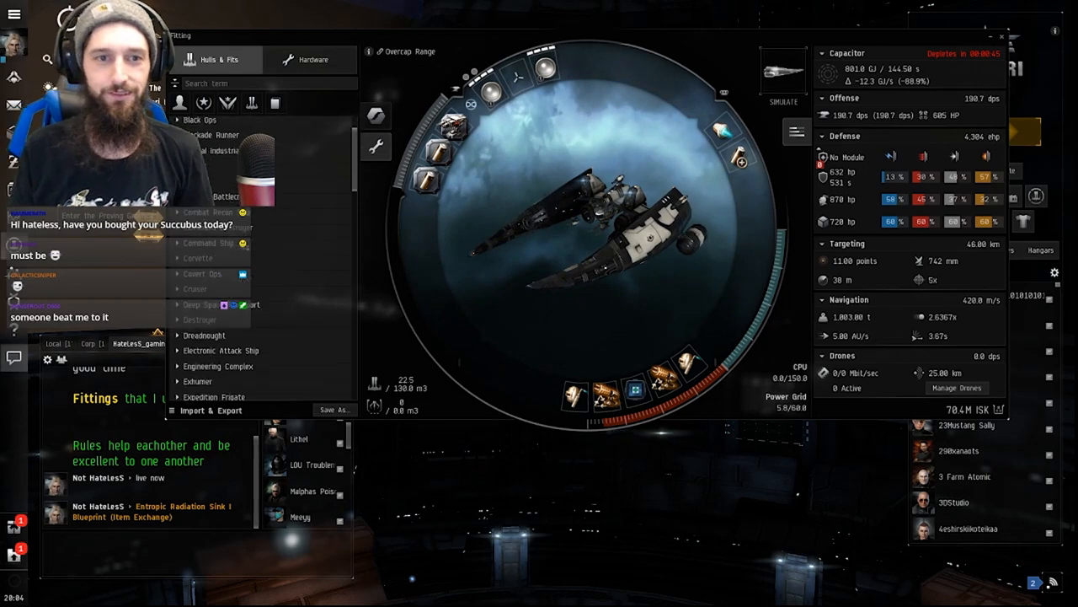
# Step: Browse the saved Succubus fittings under Hulls & Fits
pyautogui.click(195, 283)
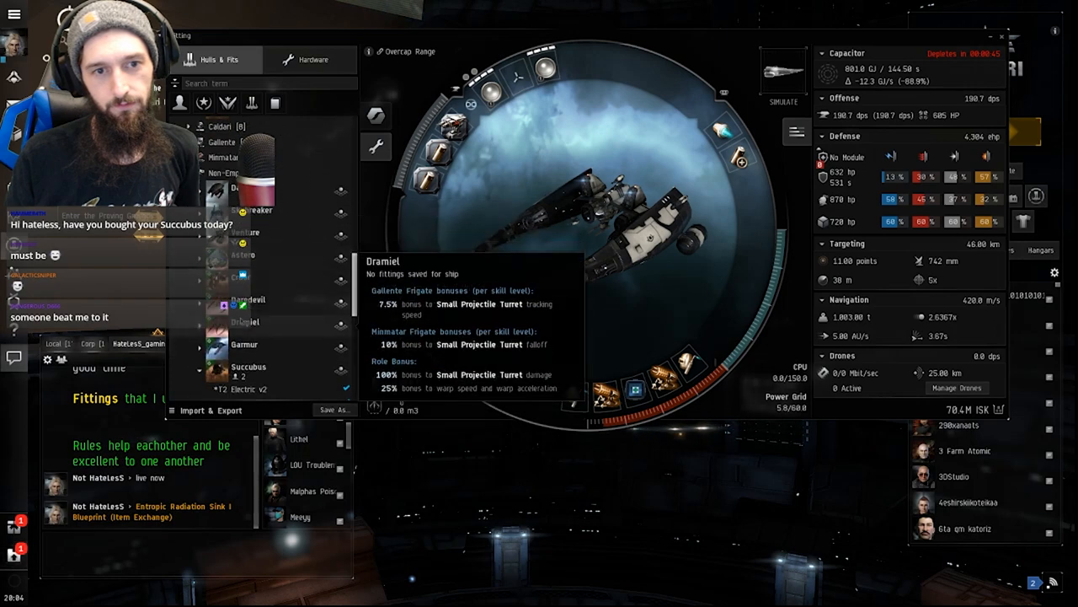
pyautogui.moveTo(250, 371)
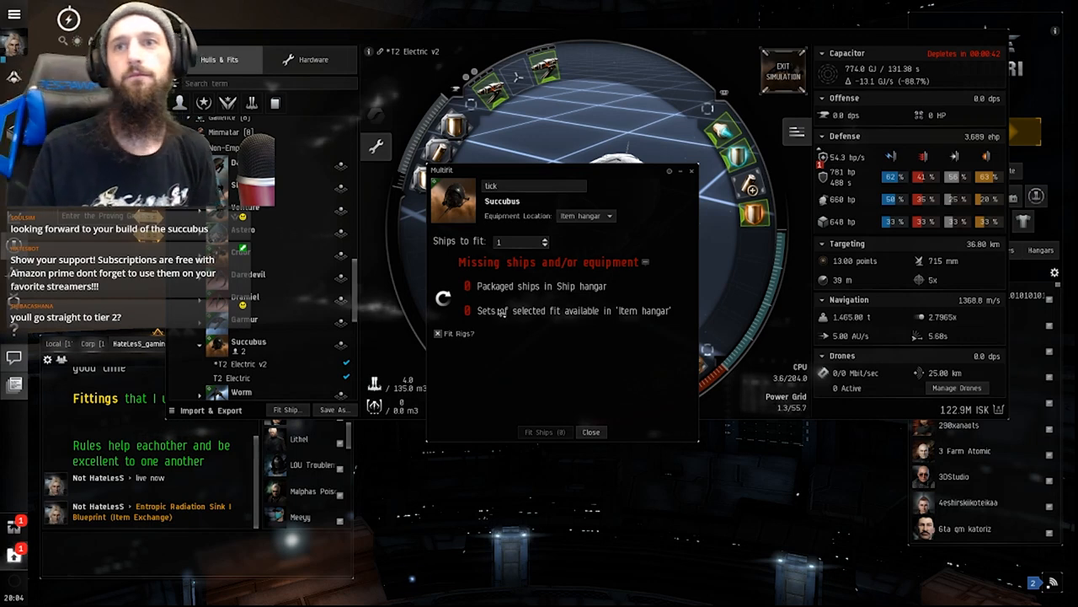
# Step: Dismiss the Fit Ship prompt to reach the Succubus cargo with its Imperial Navy crystals
pyautogui.click(590, 431)
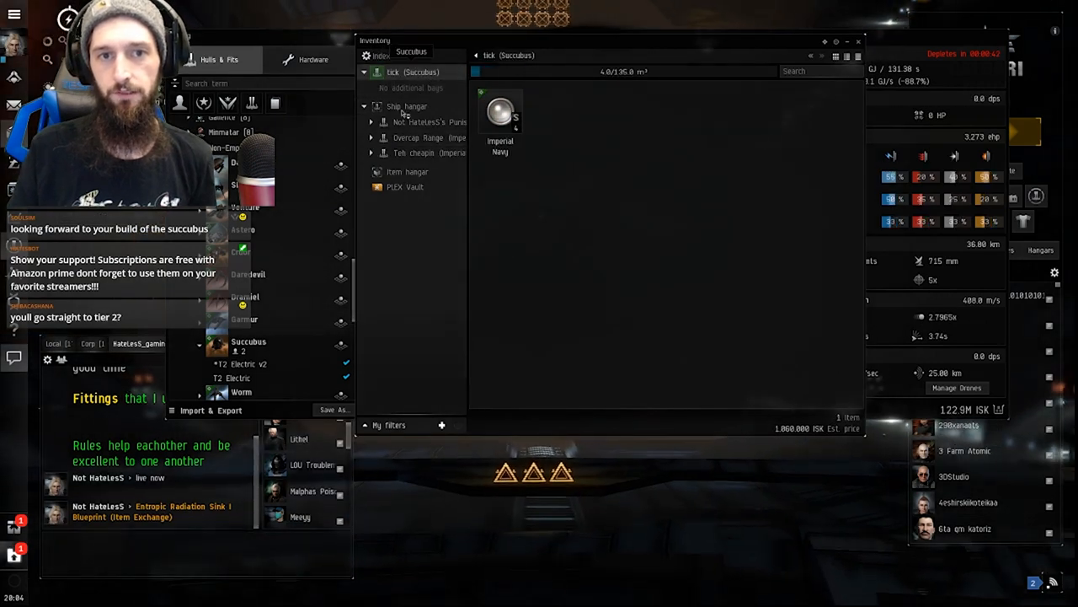
# Step: Load Aurora, Gleam, Imperial Navy and Xray crystals into cargo and check Gleam S market details
pyautogui.click(418, 138)
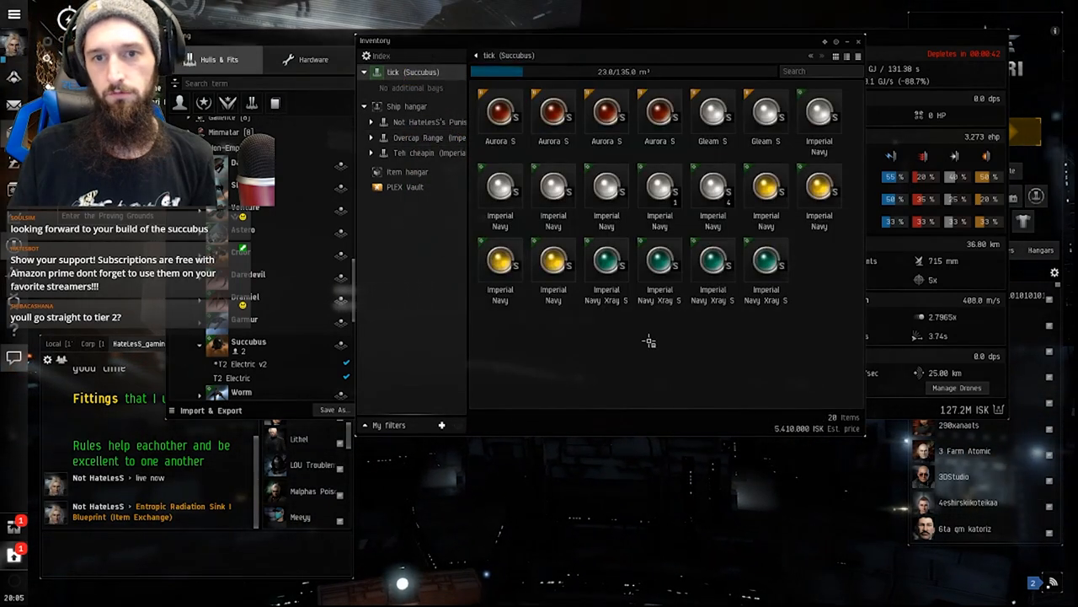
pyautogui.rightClick(648, 340)
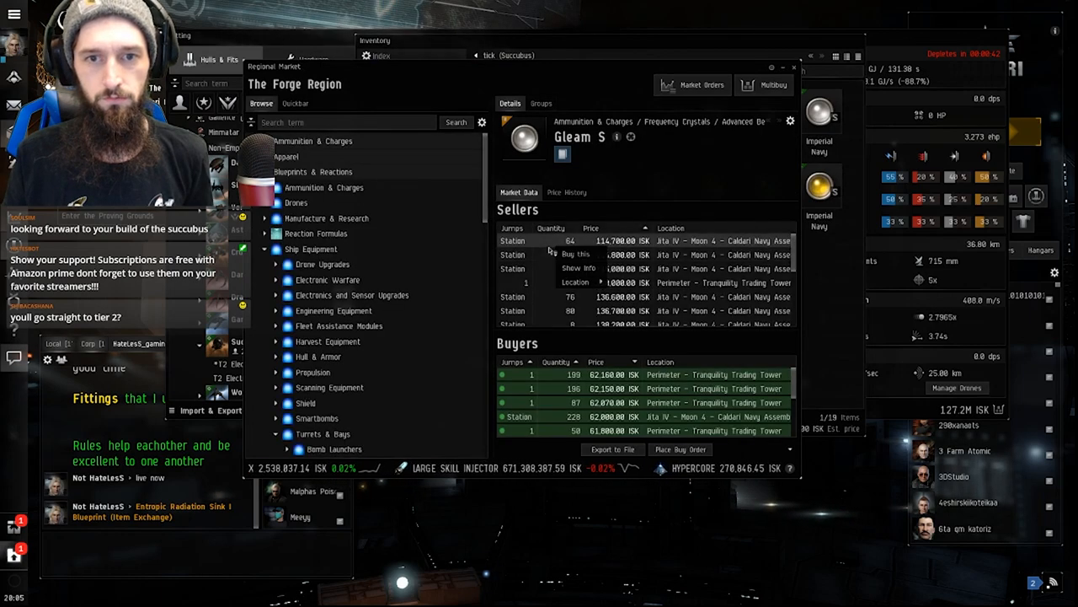
pyautogui.click(576, 253)
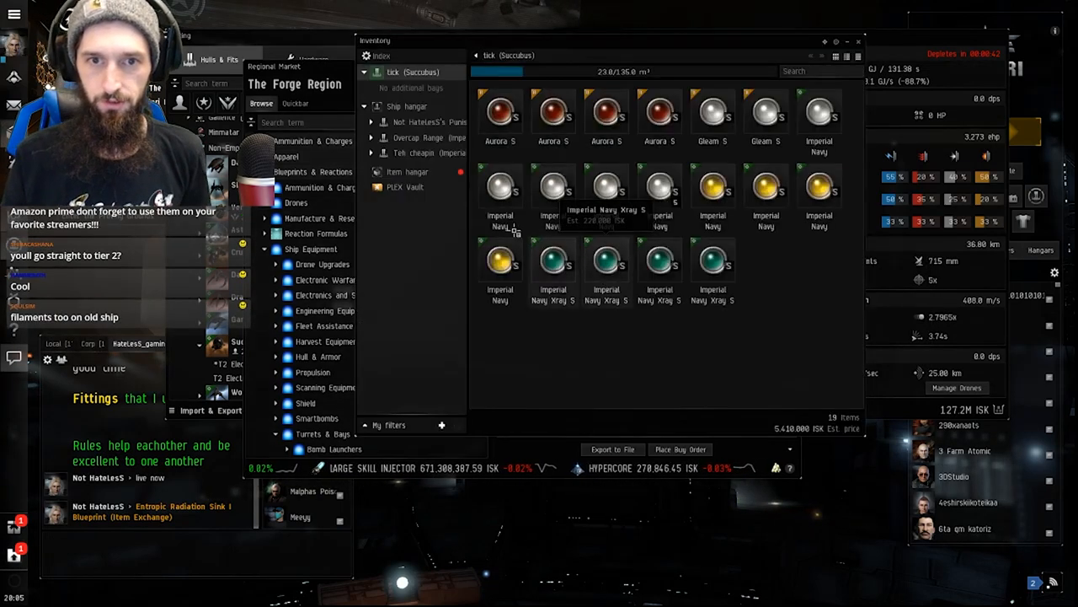
pyautogui.click(408, 172)
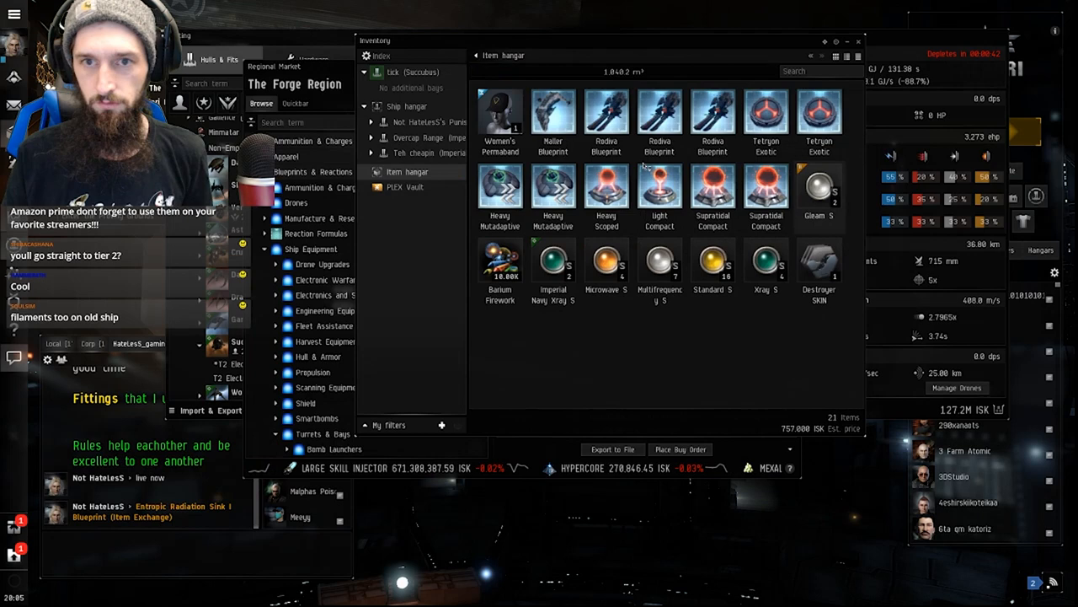
pyautogui.click(411, 71)
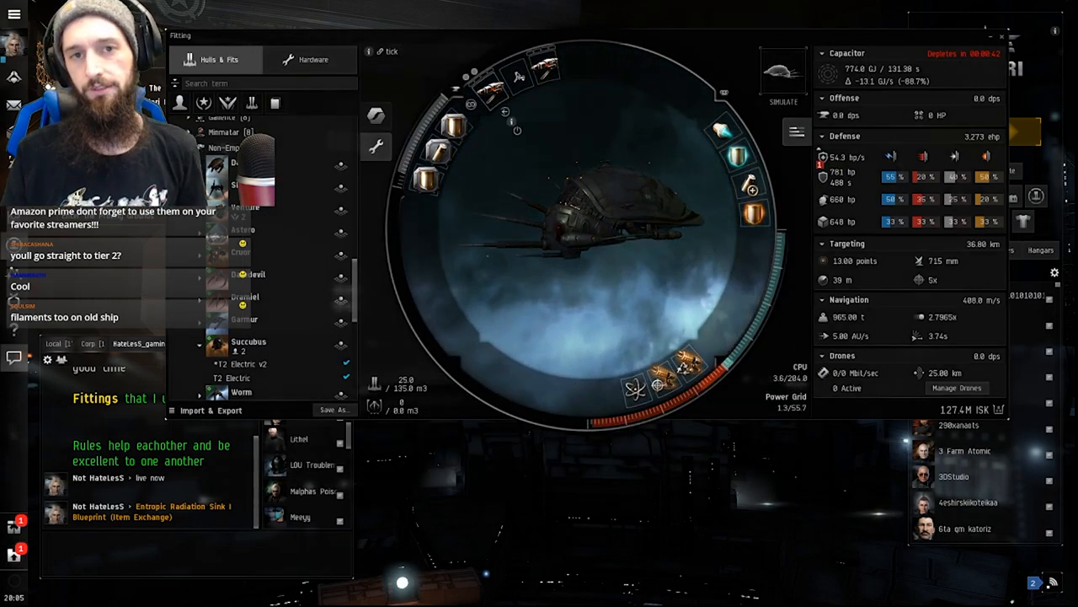
# Step: Simulate and apply the fit so the Succubus reports about 284 dps
pyautogui.rightClick(683, 367)
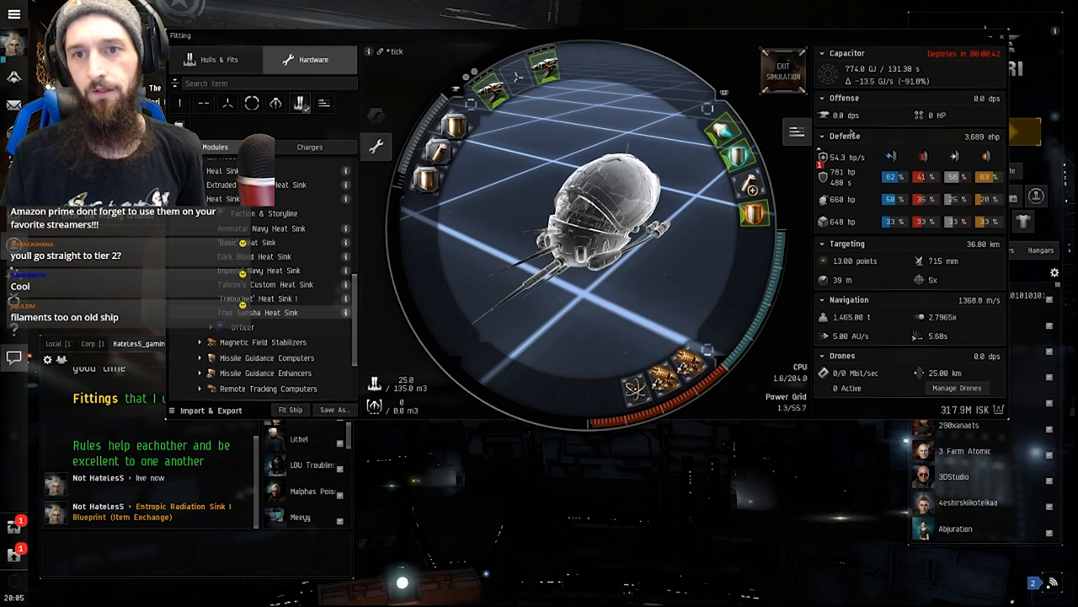
pyautogui.moveTo(695, 256)
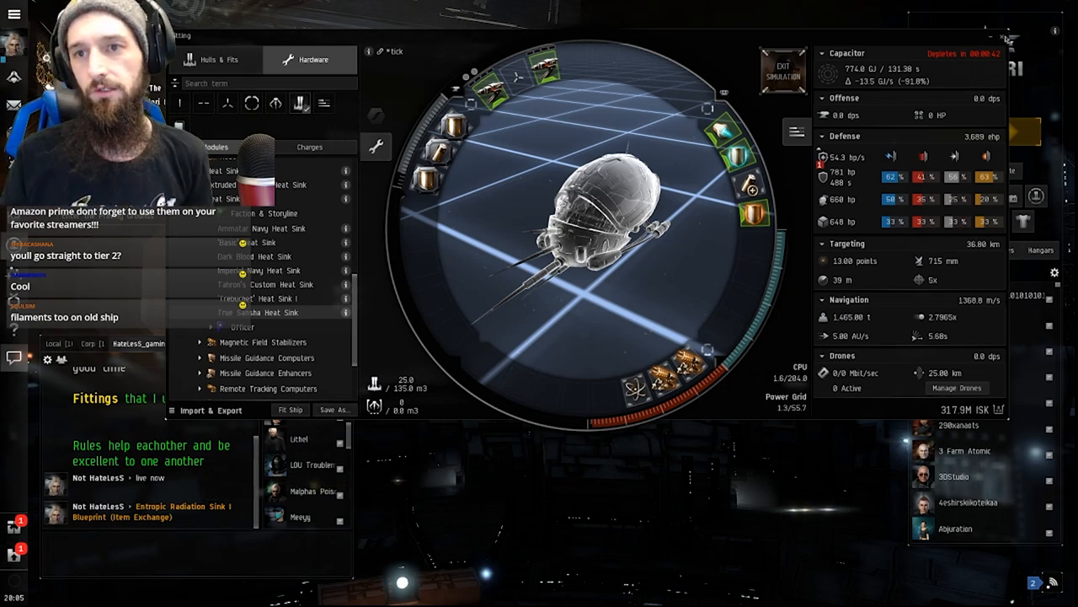
pyautogui.click(782, 69)
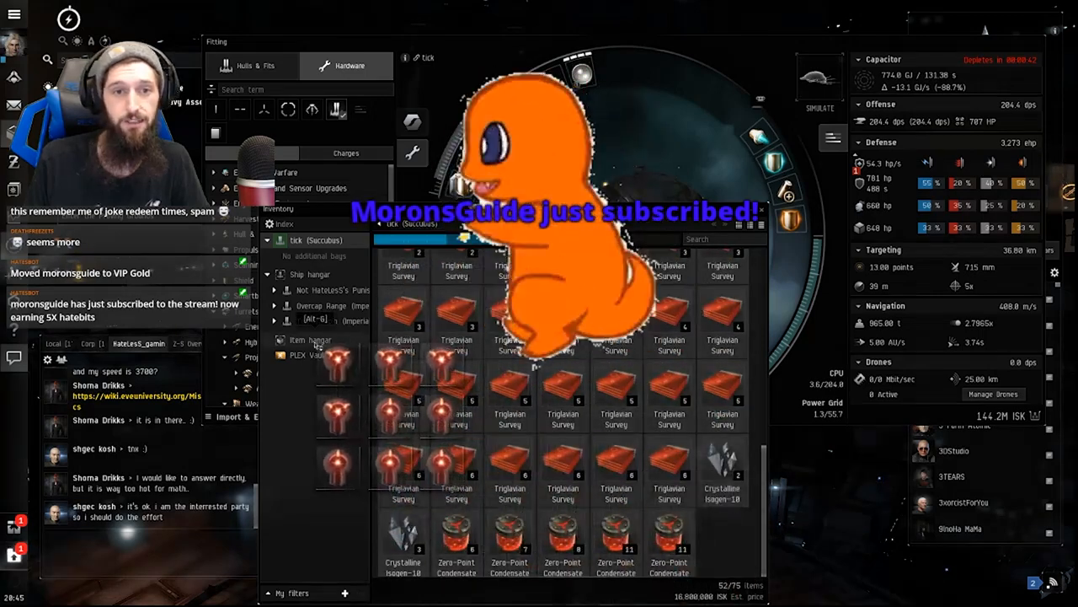
# Step: Select the hangar loot — survey databases, condensate, isogen, decayed modules, filaments — into a ~14.4M ISK sell order
pyautogui.click(310, 340)
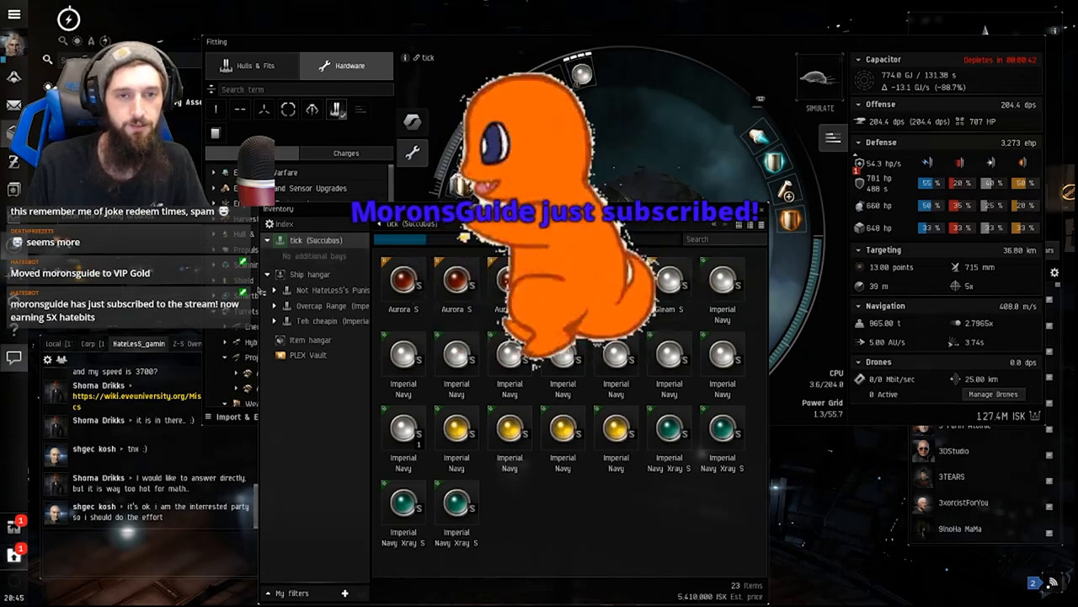
pyautogui.click(310, 340)
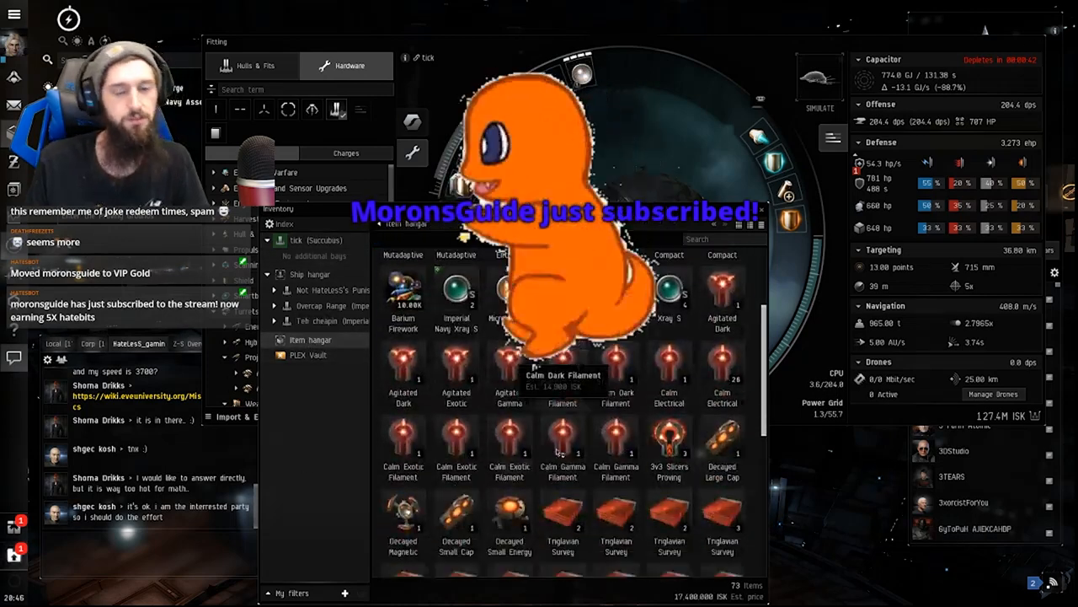
pyautogui.scroll(-3)
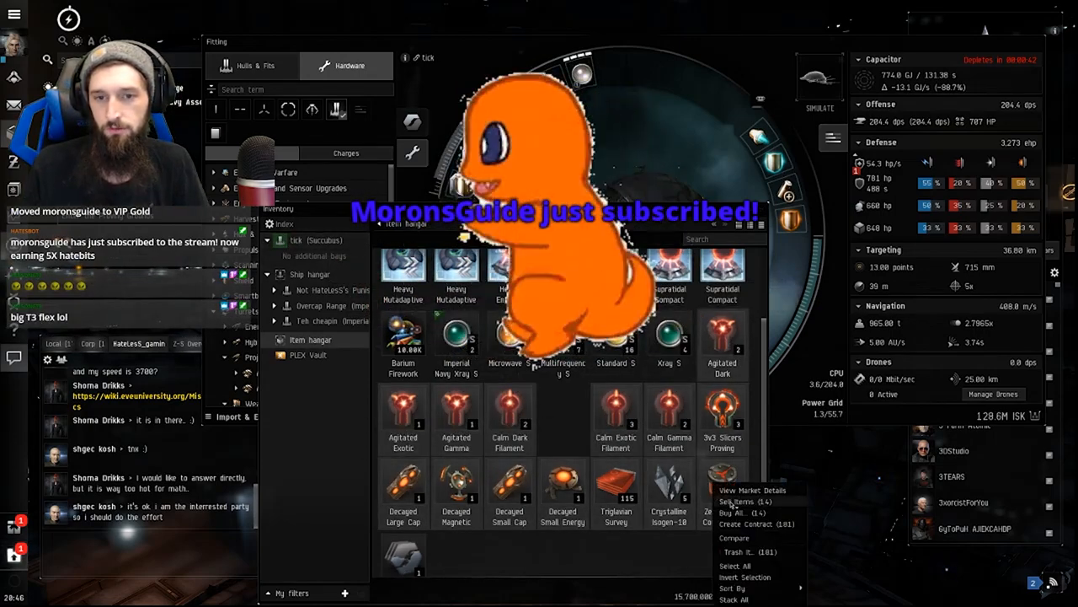
pyautogui.click(735, 502)
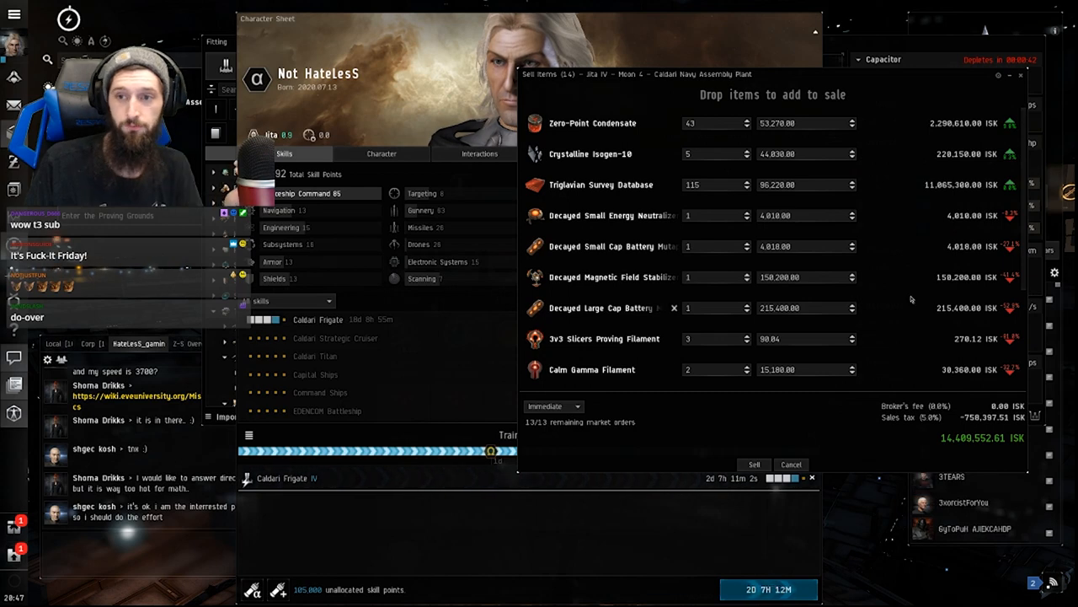
# Step: Confirm the loot sale, accepting the below-average price warning, bringing the wallet to 17,335,817 ISK
pyautogui.click(753, 465)
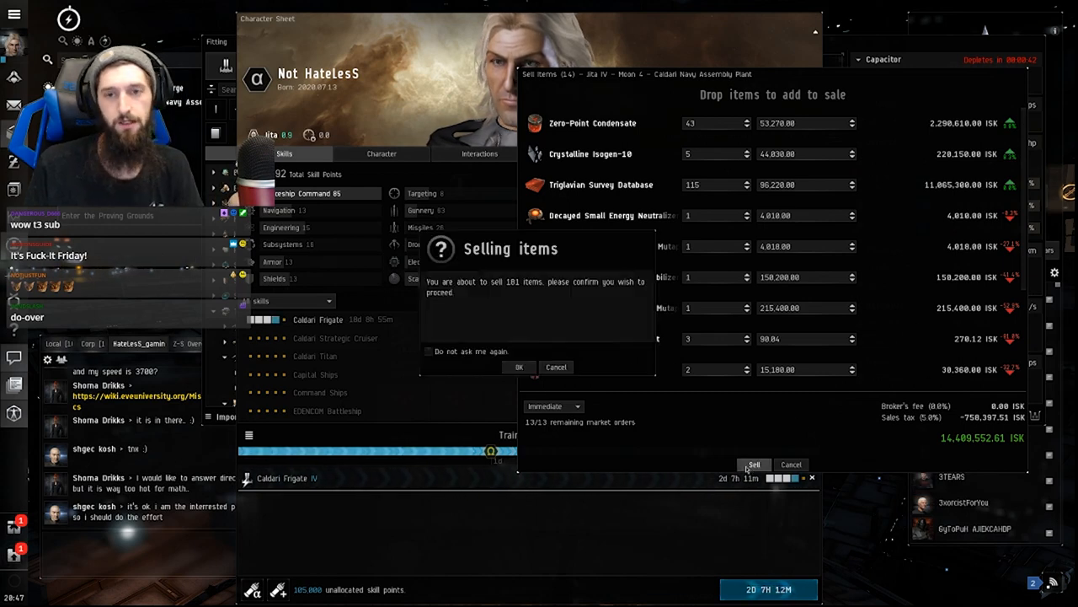
pyautogui.click(519, 368)
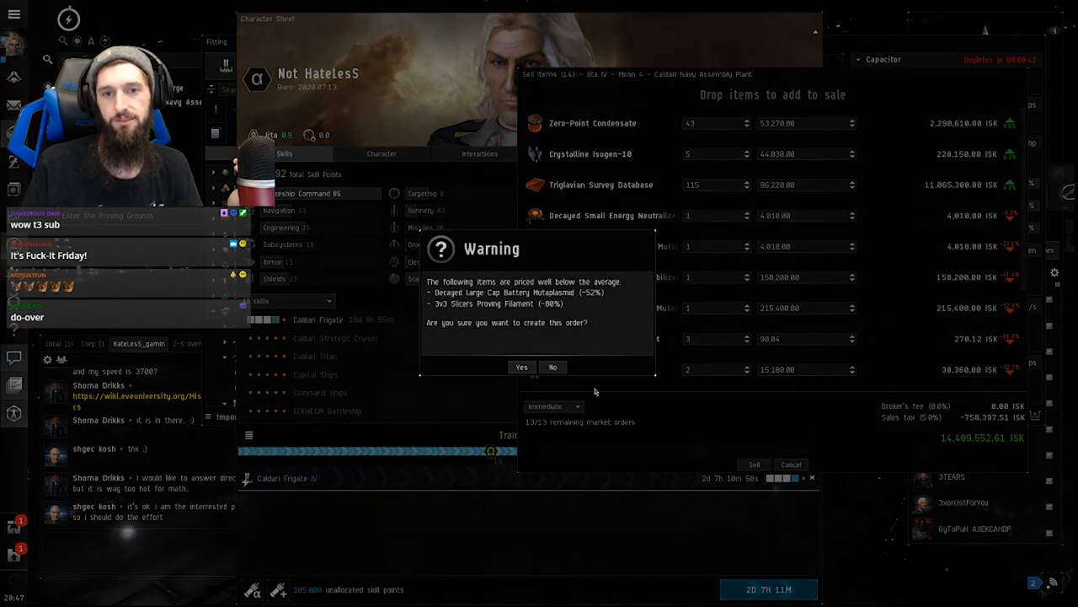
pyautogui.click(553, 367)
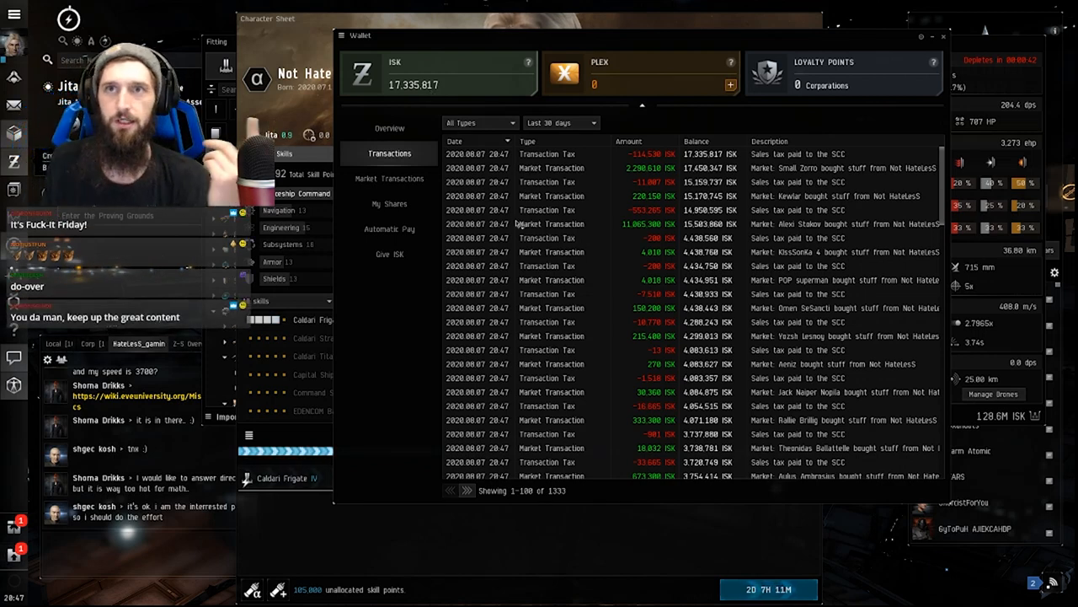
pyautogui.moveTo(933, 61)
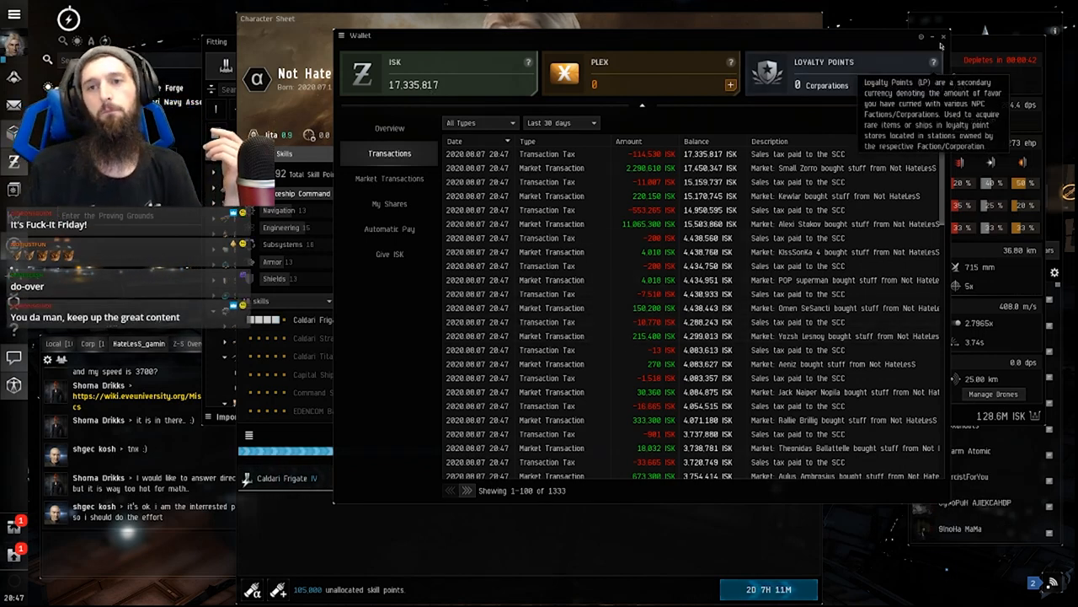